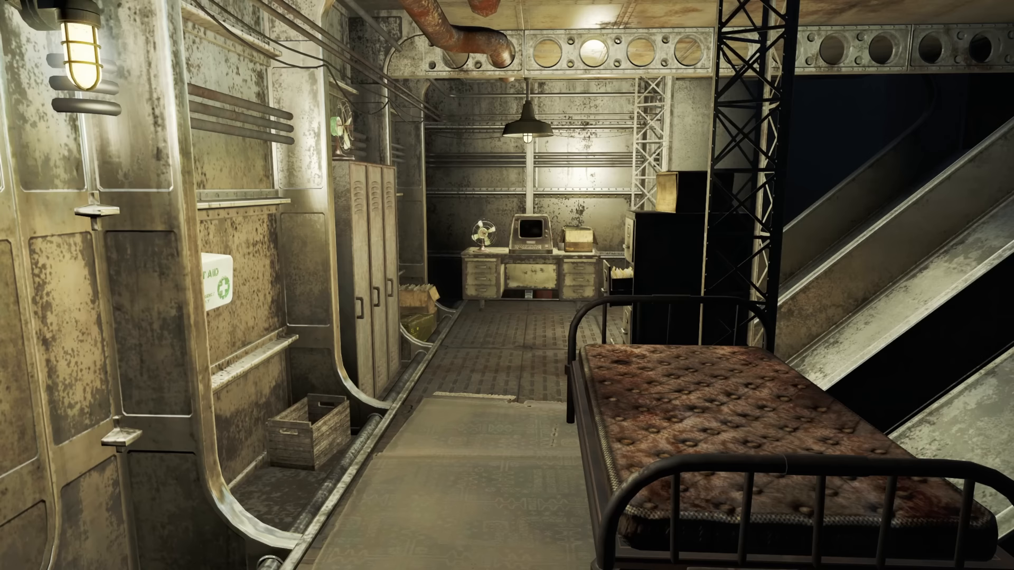
{"action": "mouse_move", "coordinate": [507, 285]}
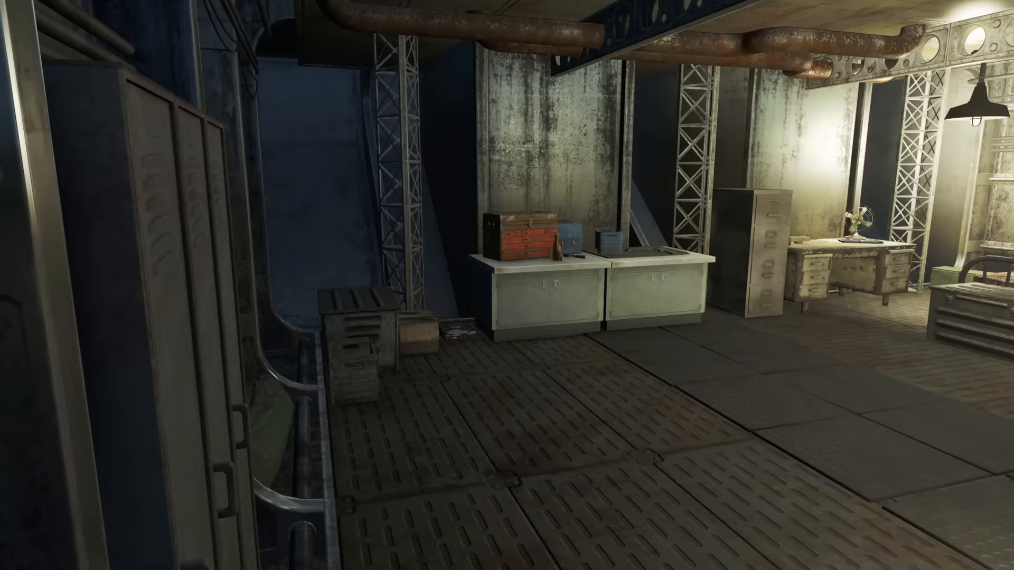
{"action": "mouse_move", "coordinate": [507, 285]}
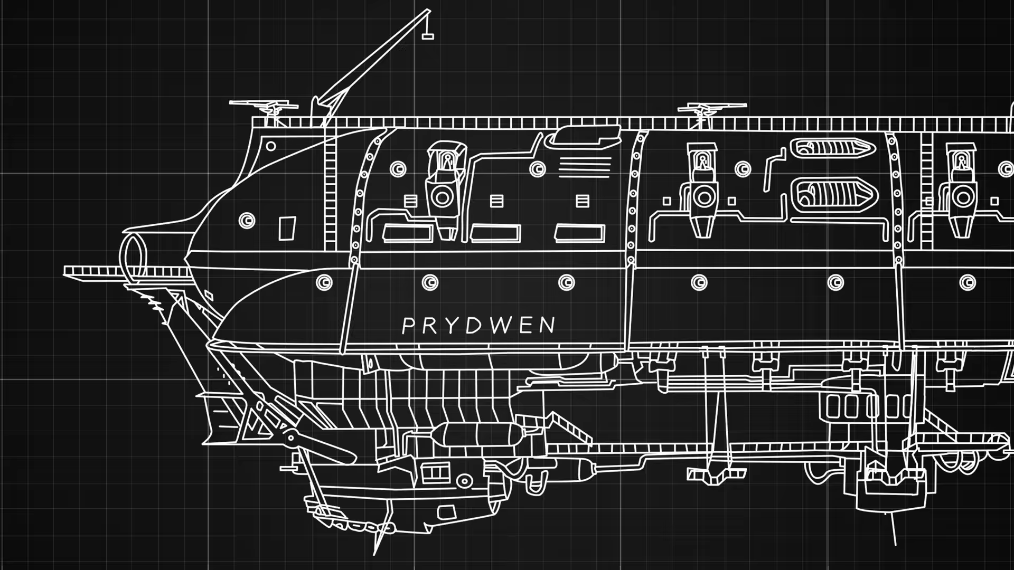
{"action": "scroll", "scroll_direction": "right", "scroll_amount": 3}
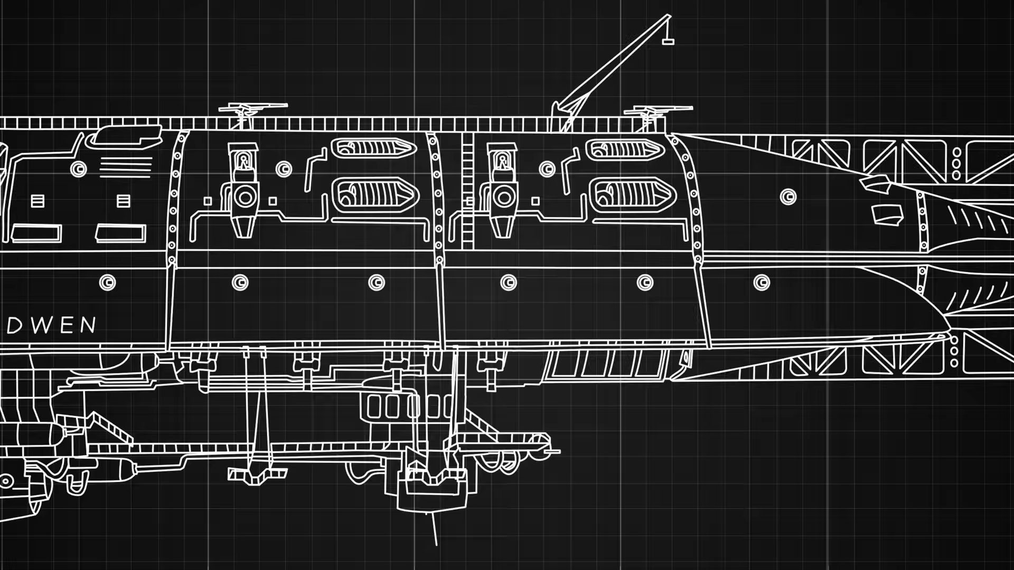